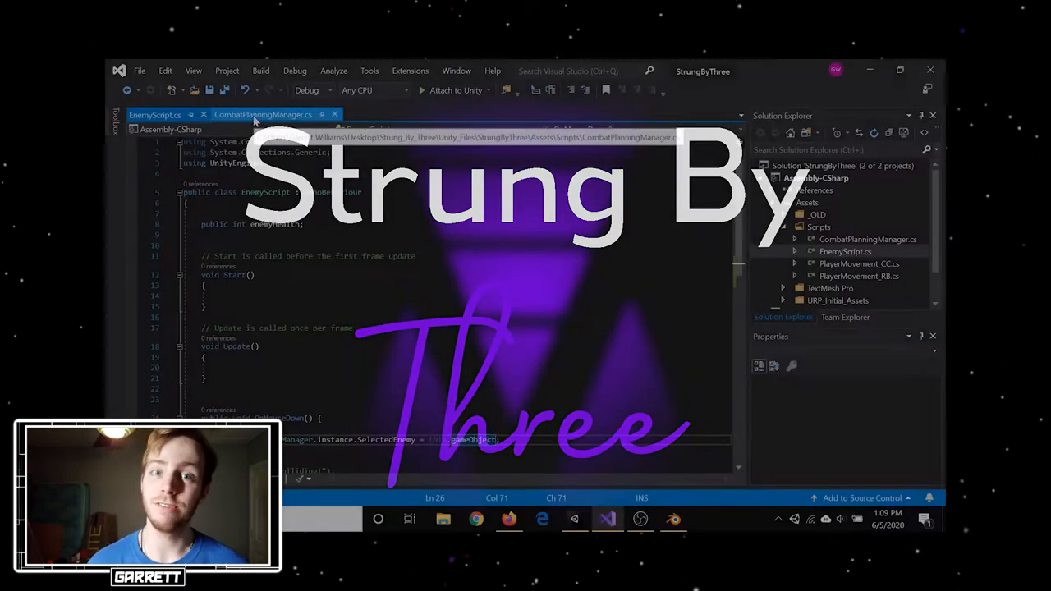
Blend the skybox TransitionValue between cloudy and clear sky, ending back at clouds
left_click(262, 114)
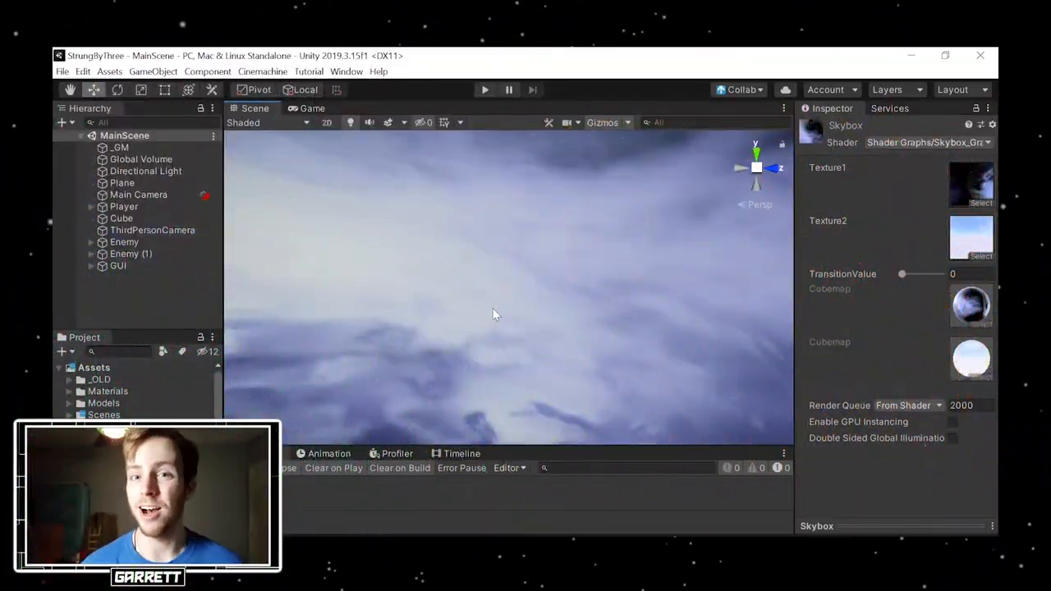
left_click_drag(902, 273, 906, 273)
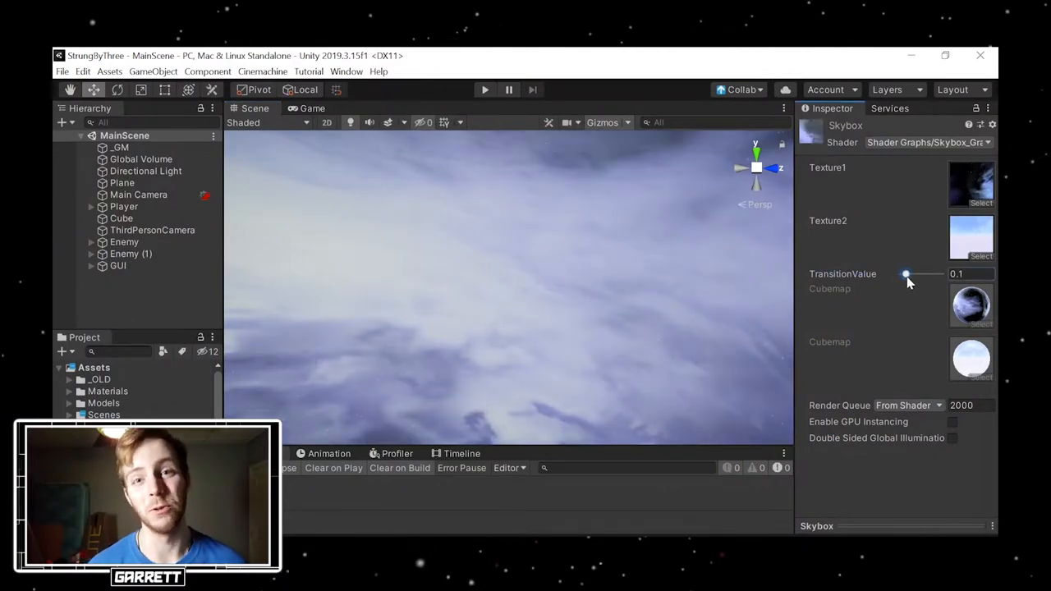
left_click_drag(906, 273, 941, 274)
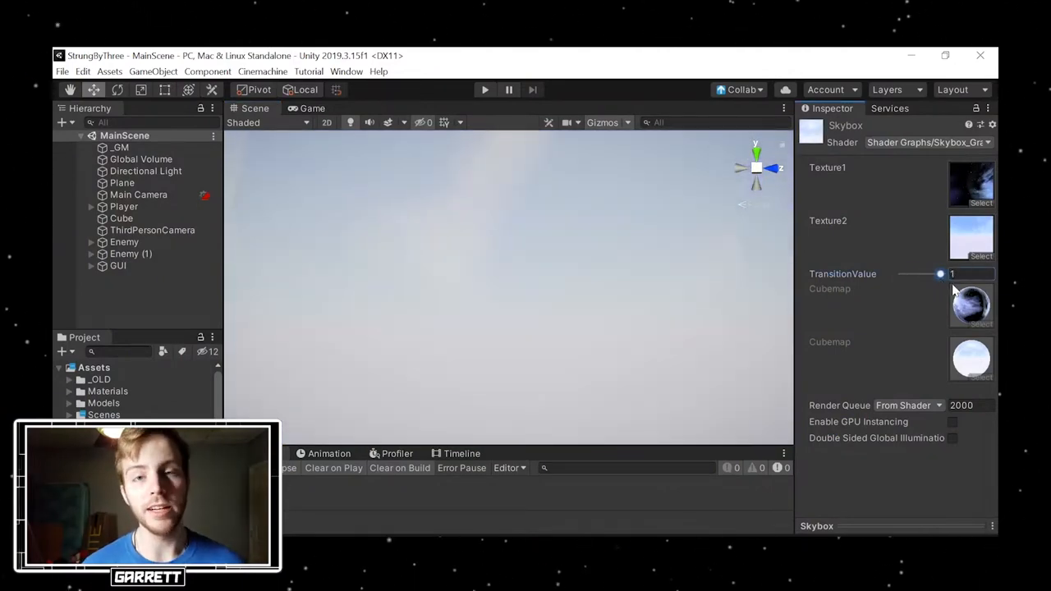
left_click_drag(941, 274, 901, 274)
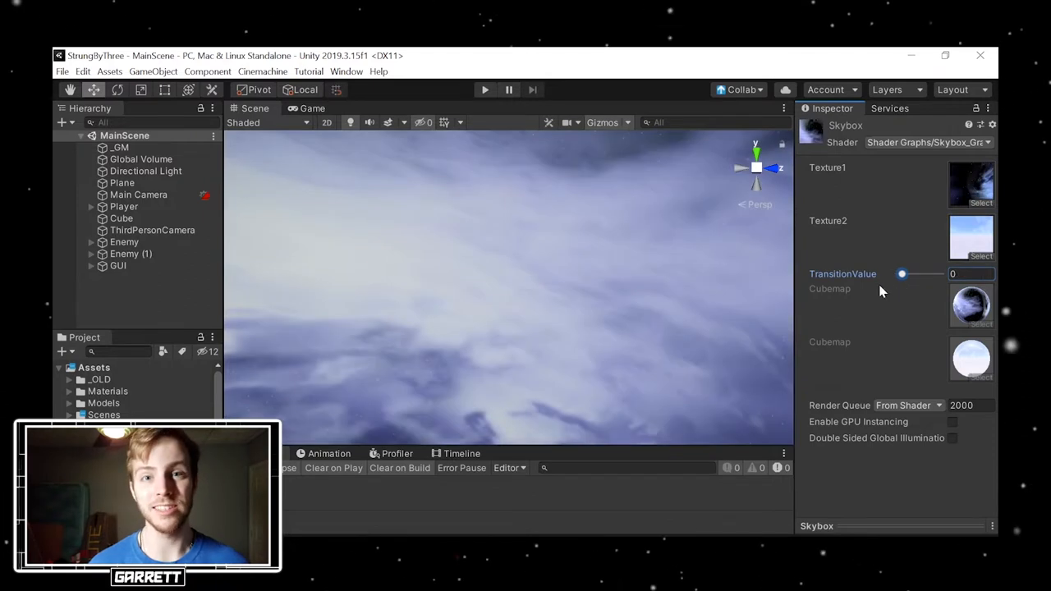
left_click_drag(903, 274, 940, 274)
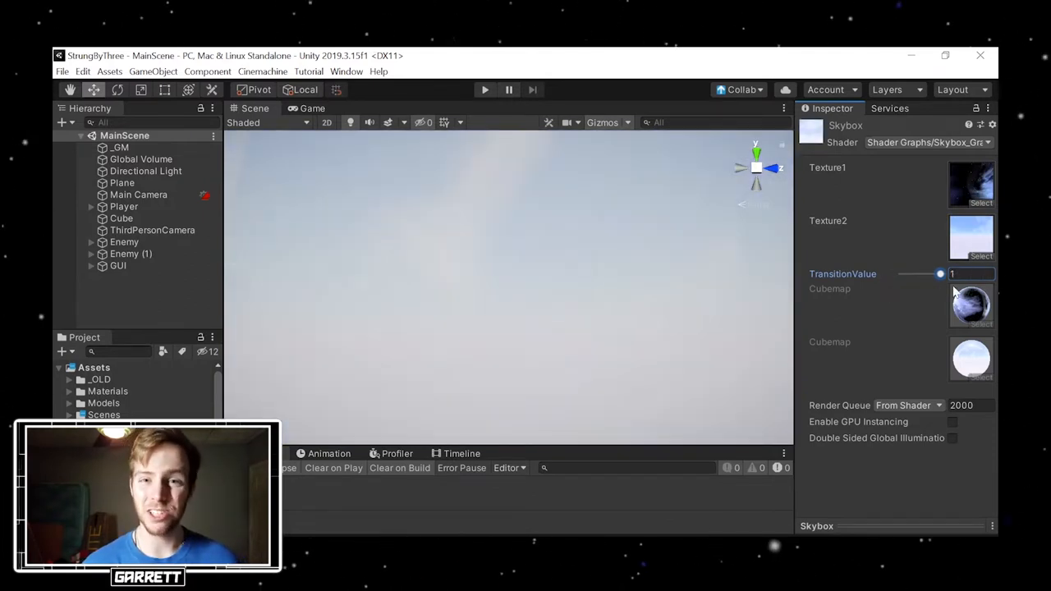
left_click_drag(940, 273, 902, 273)
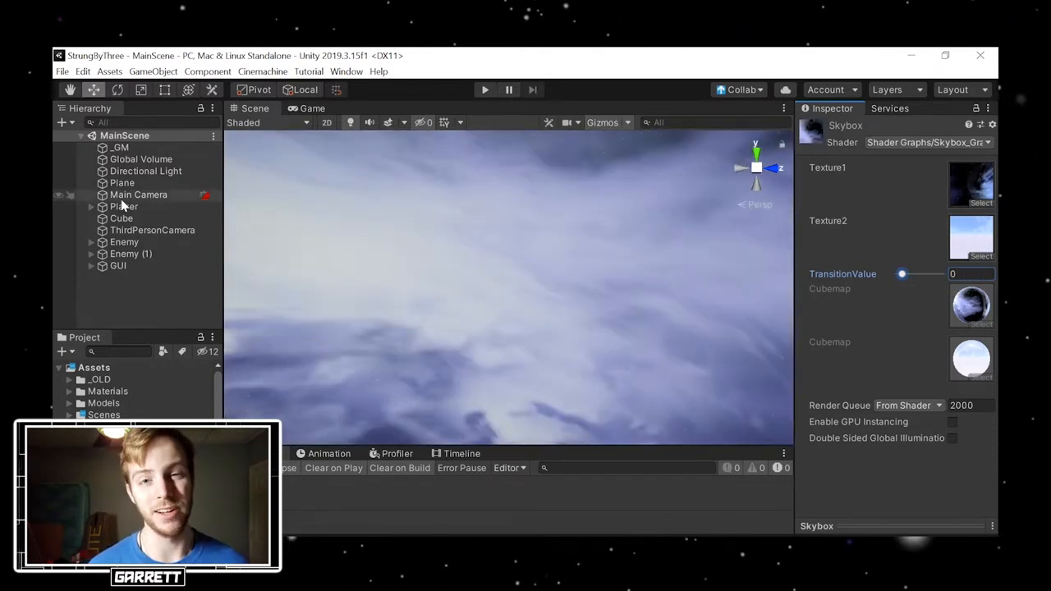
Enable post processing on the Main Camera
left_click(138, 195)
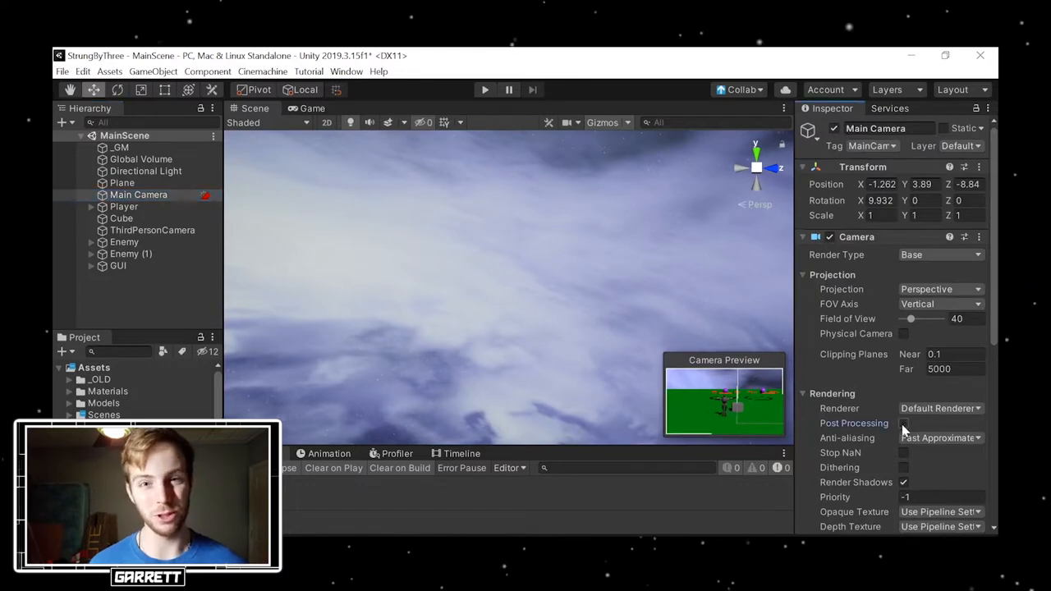
left_click(903, 423)
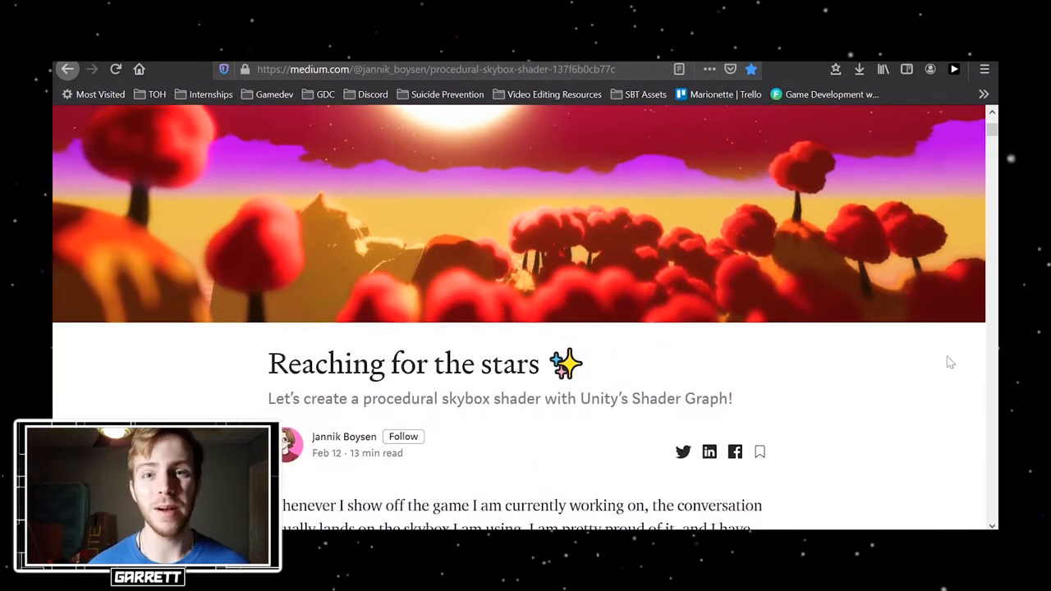
scroll("down", 3)
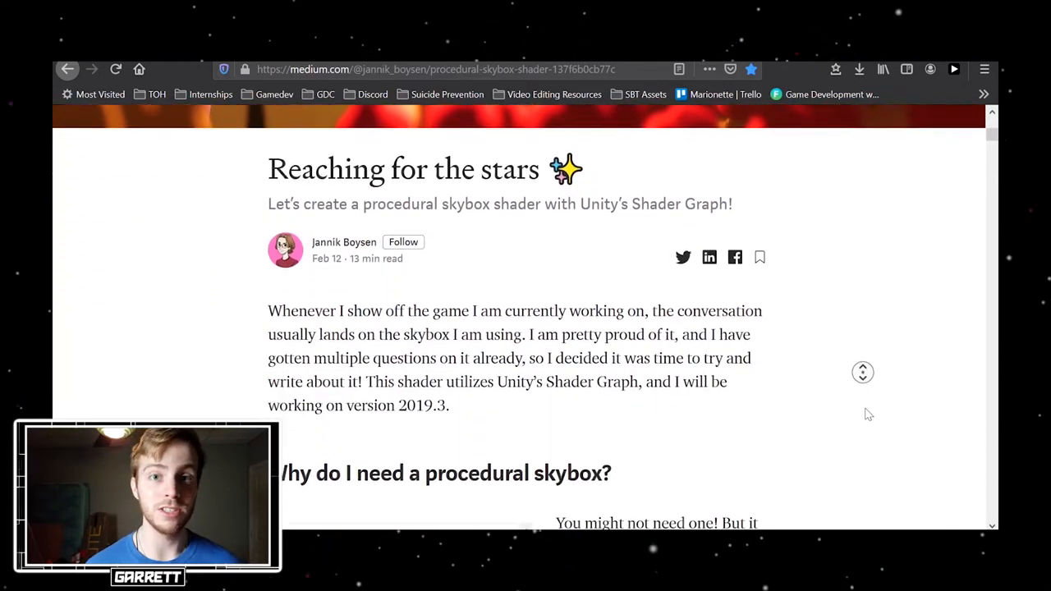
scroll("down", 3)
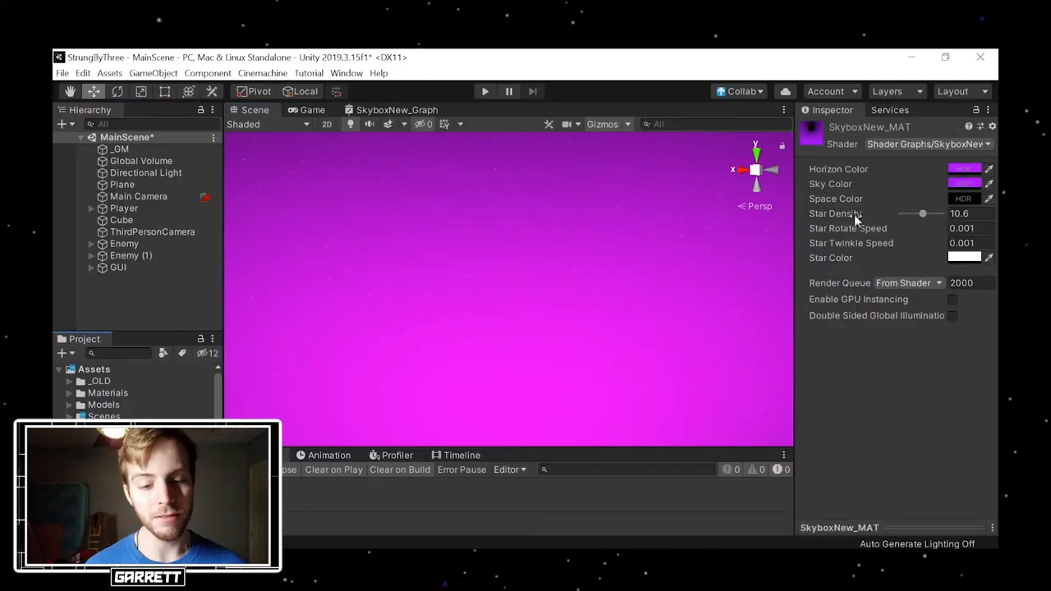
Change the SkyboxNew_MAT Horizon Color from magenta to a light blue
left_click(964, 170)
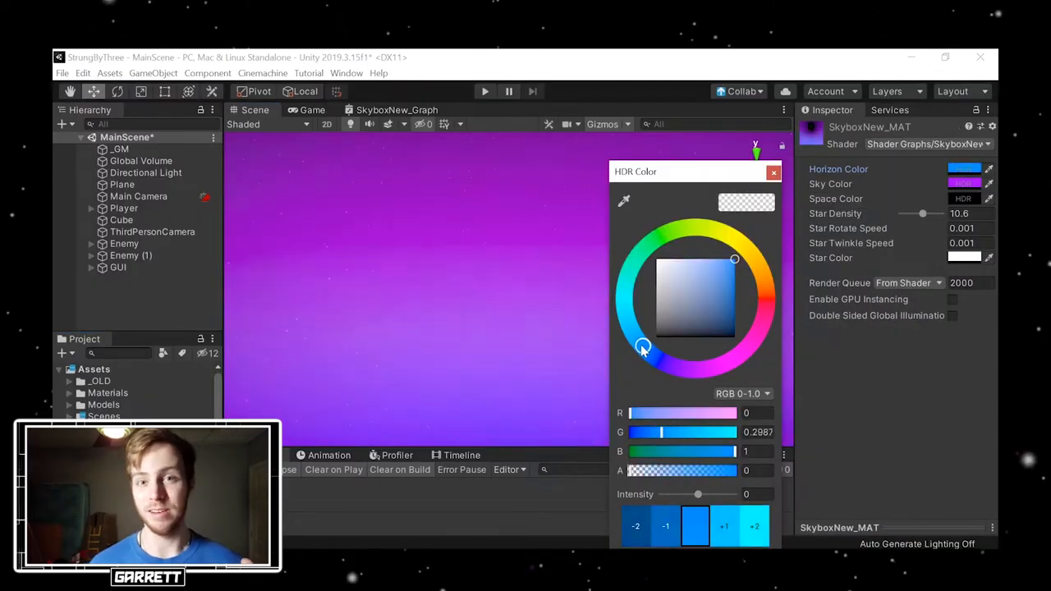
left_click_drag(643, 347, 635, 337)
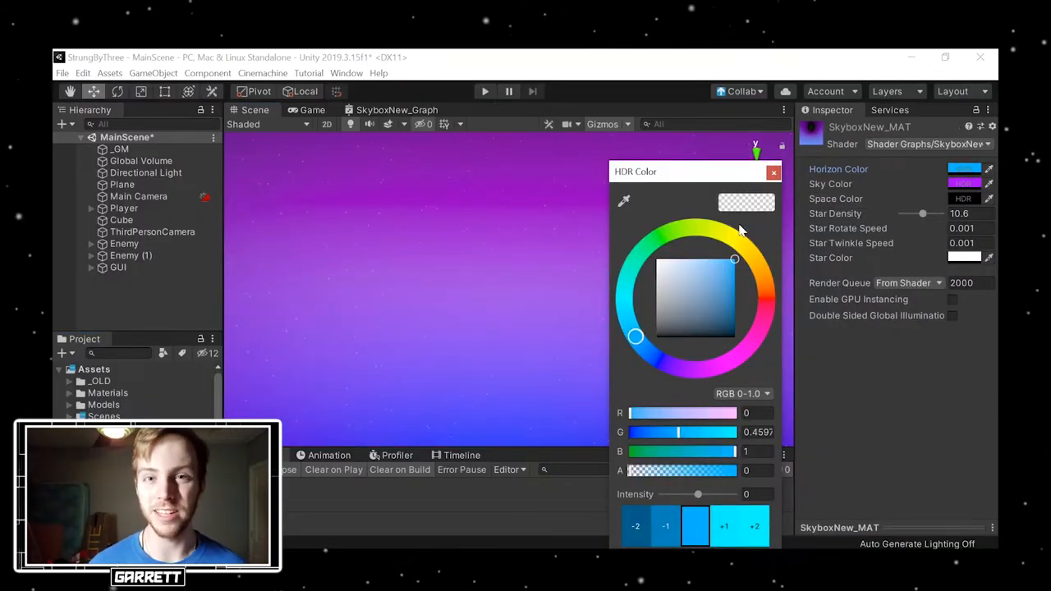
left_click_drag(922, 213, 932, 213)
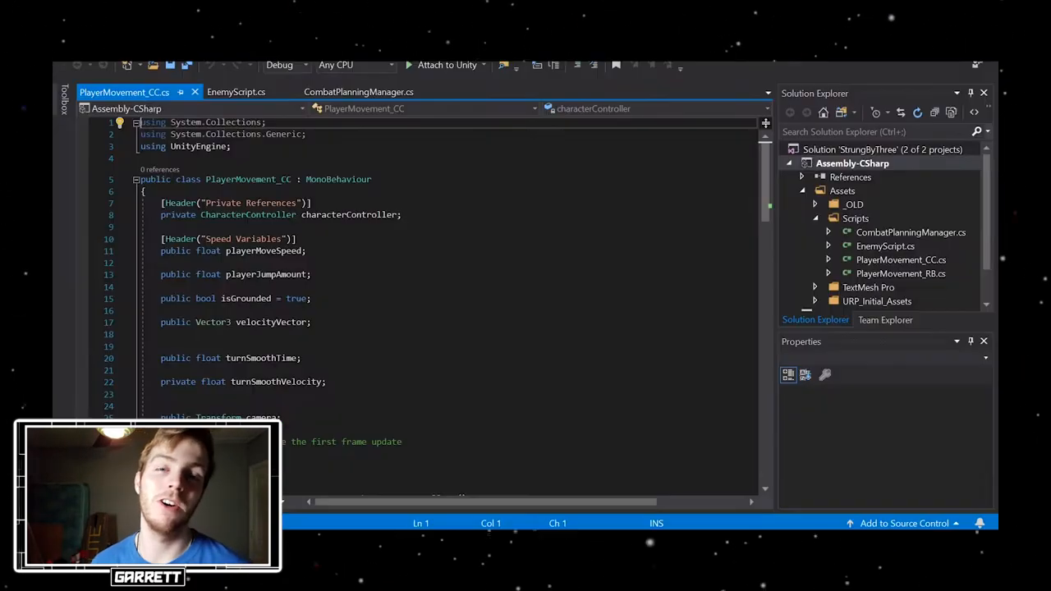
scroll("down", 3)
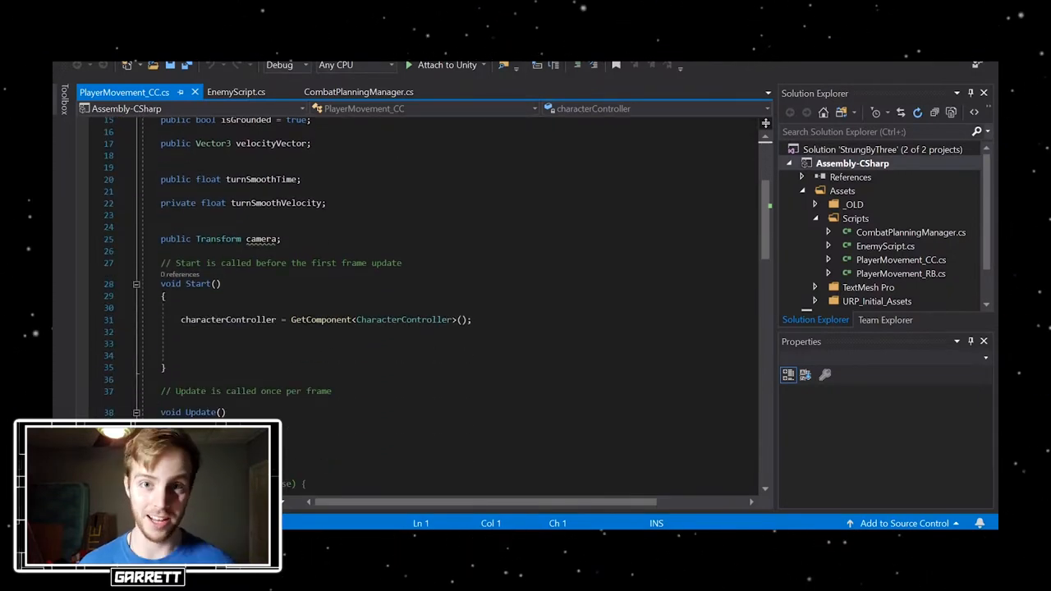
scroll("down", 3)
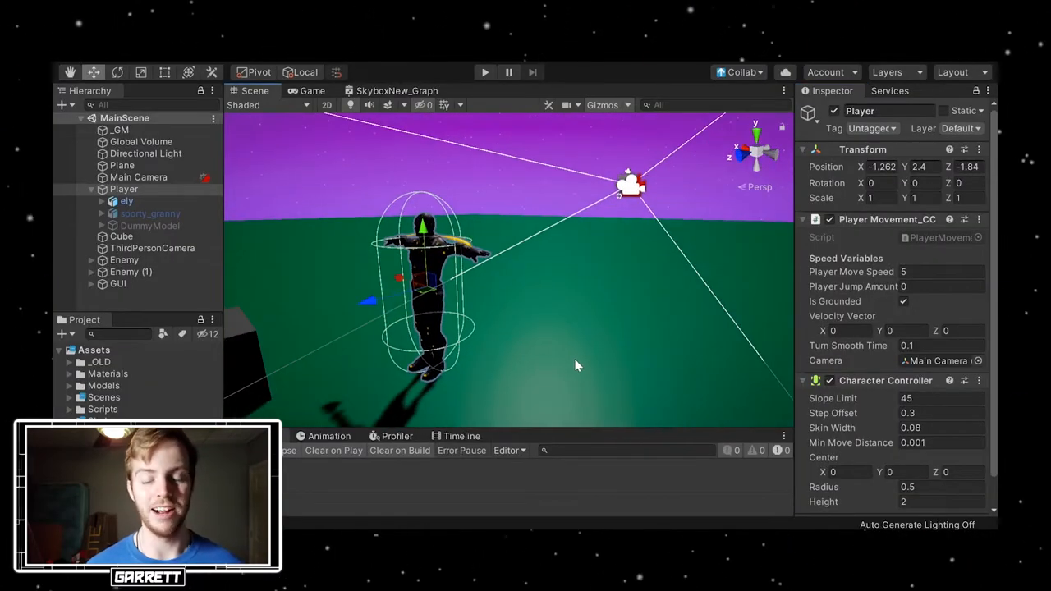
left_click(139, 176)
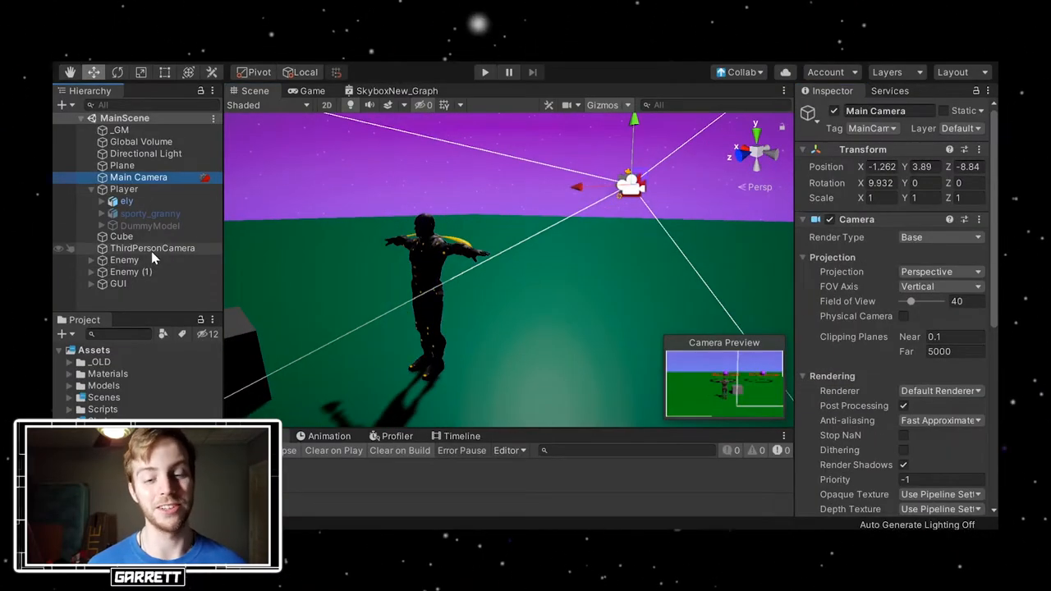
left_click(153, 248)
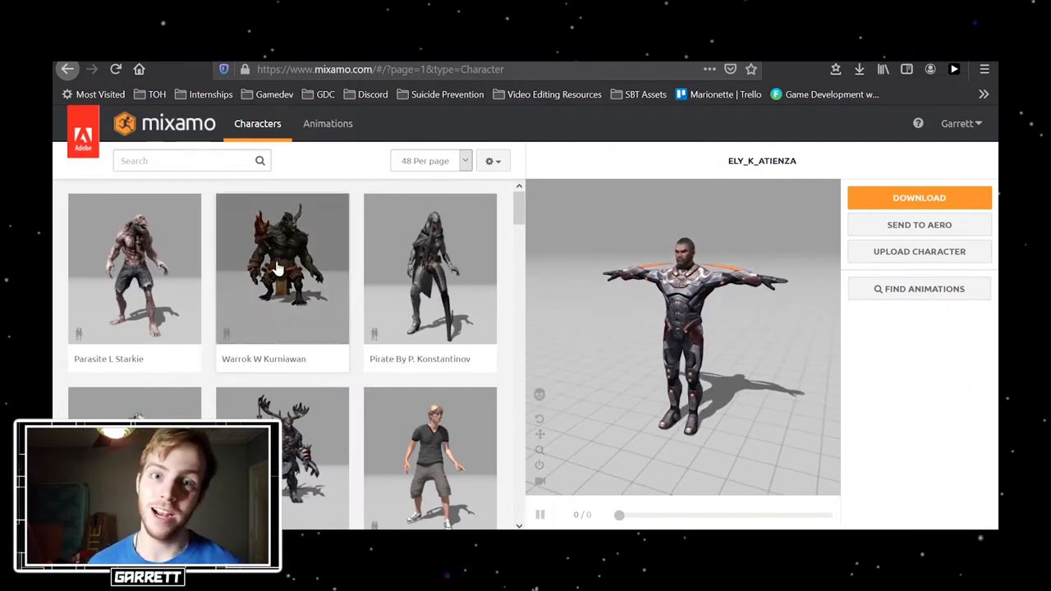
Switch the Mixamo character to the horned brute Warrok W Kurniawan, confirming the change
left_click(281, 269)
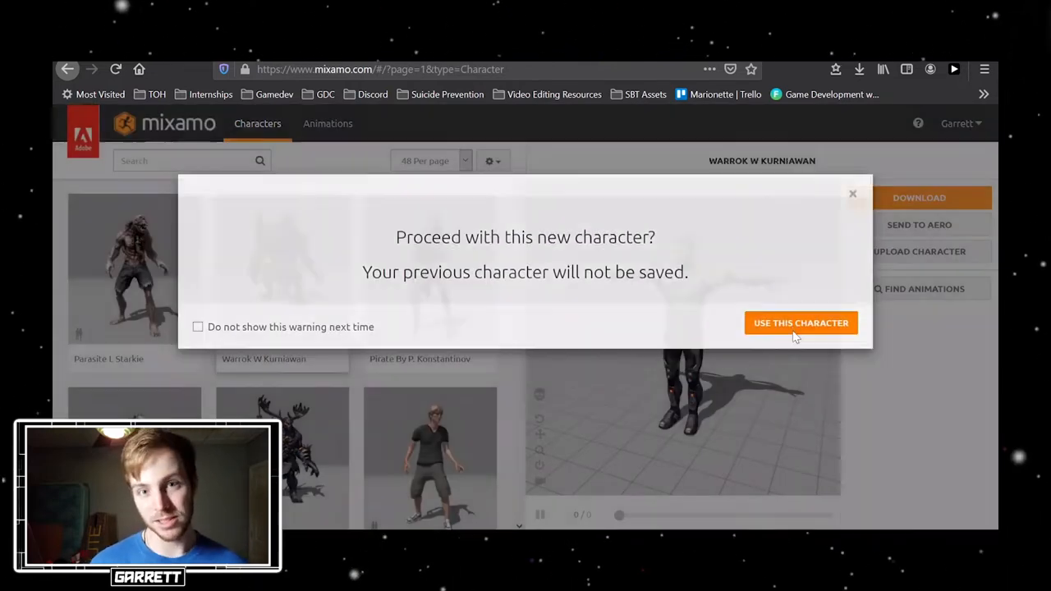
left_click(801, 323)
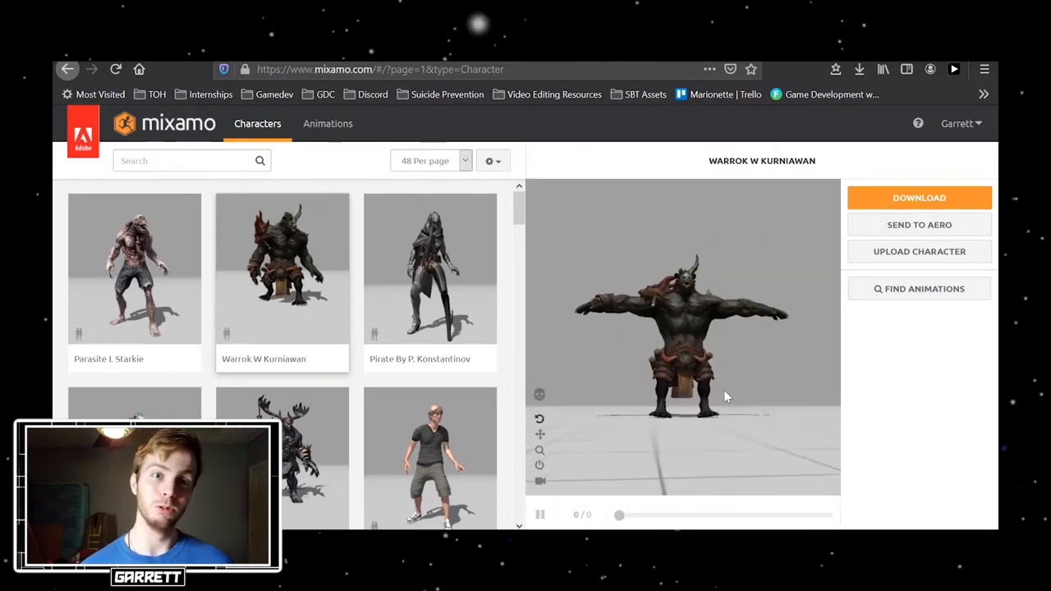
scroll("down", 3)
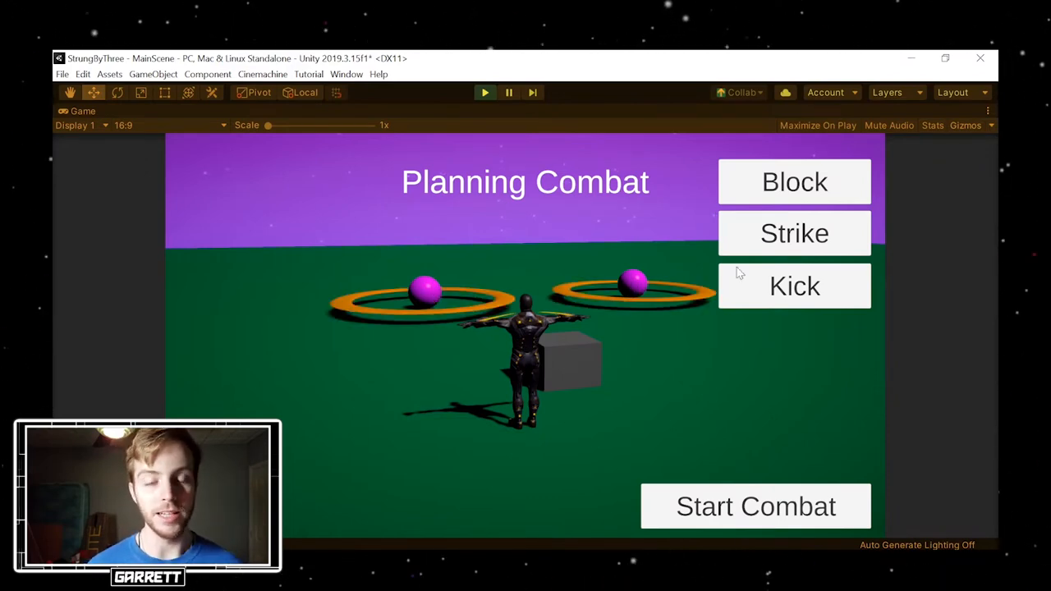
Choose Kick as the planned action in the running game's combat planning screen
left_click(795, 286)
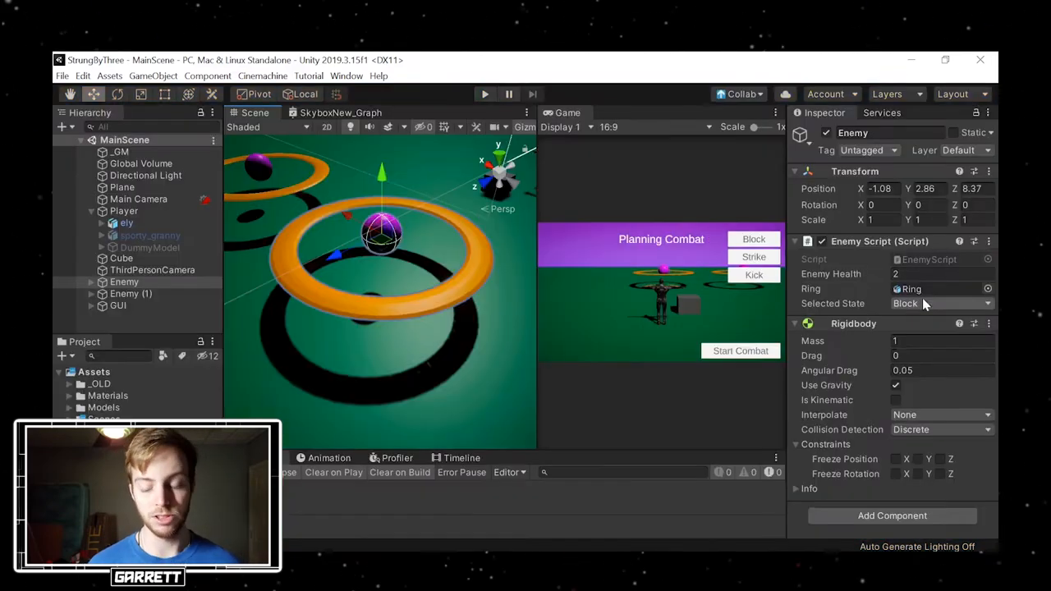
Set the Enemy Script's Selected State to Block
left_click(940, 304)
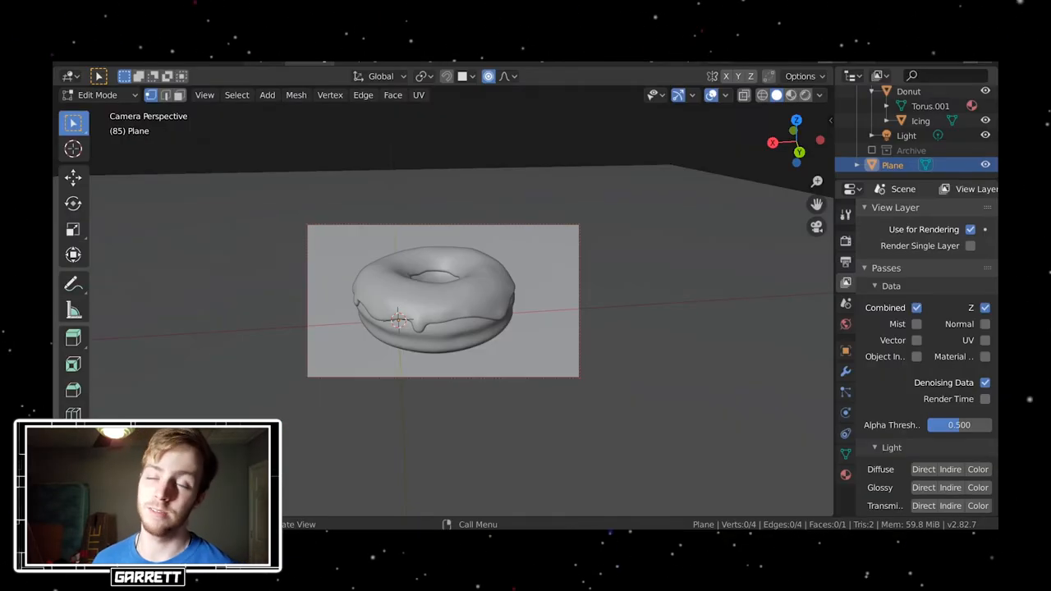
mouse_move(488, 312)
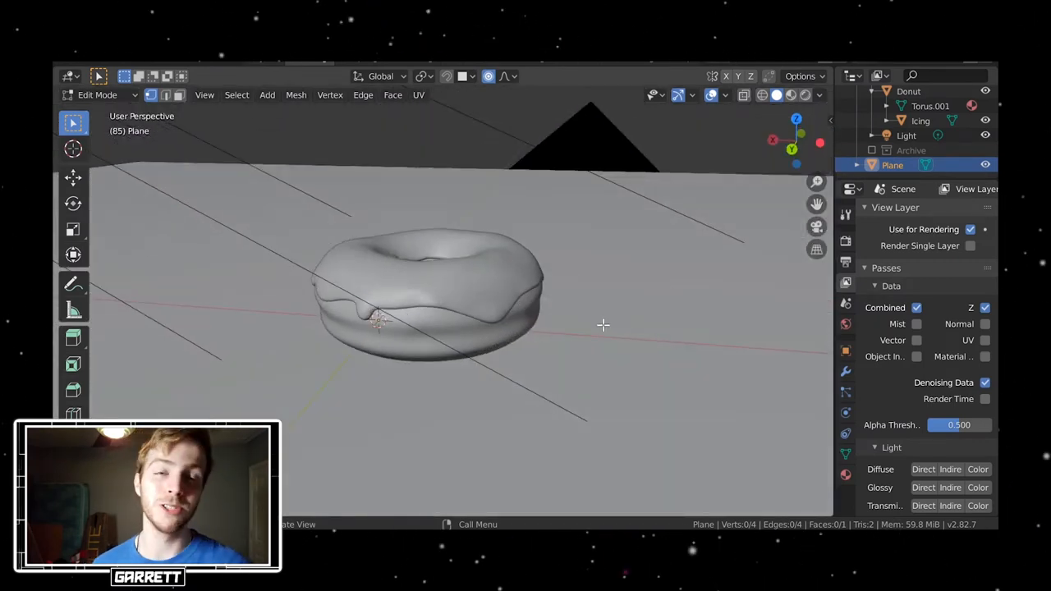
left_click_drag(604, 325, 532, 387)
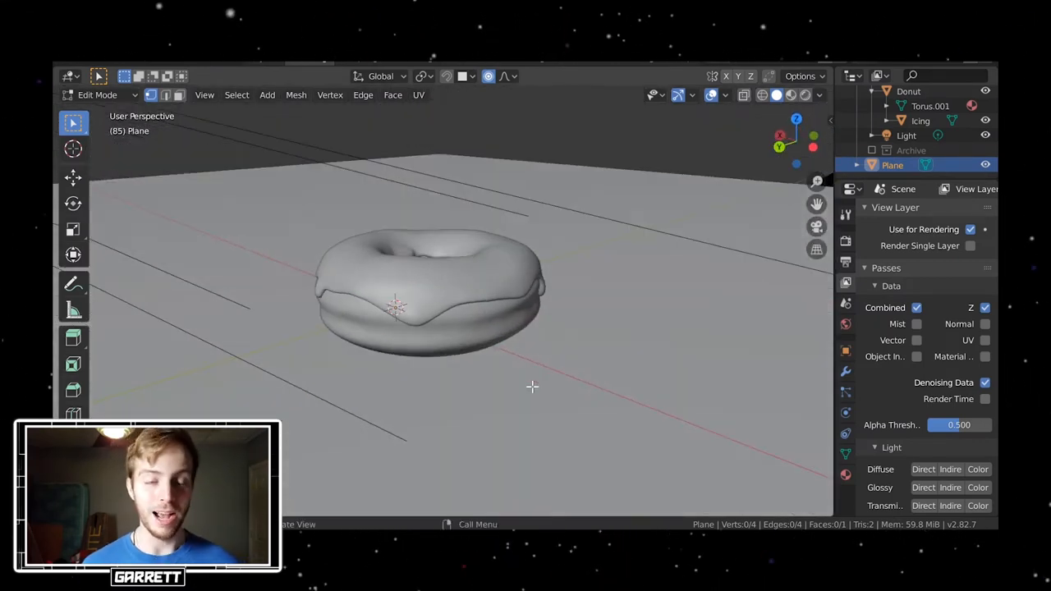